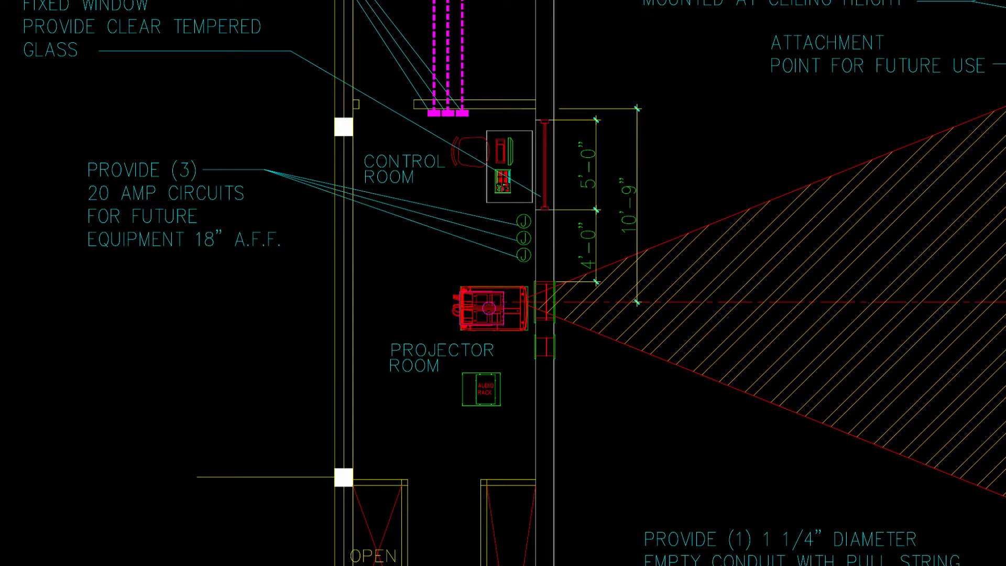
pyautogui.scroll(-3)
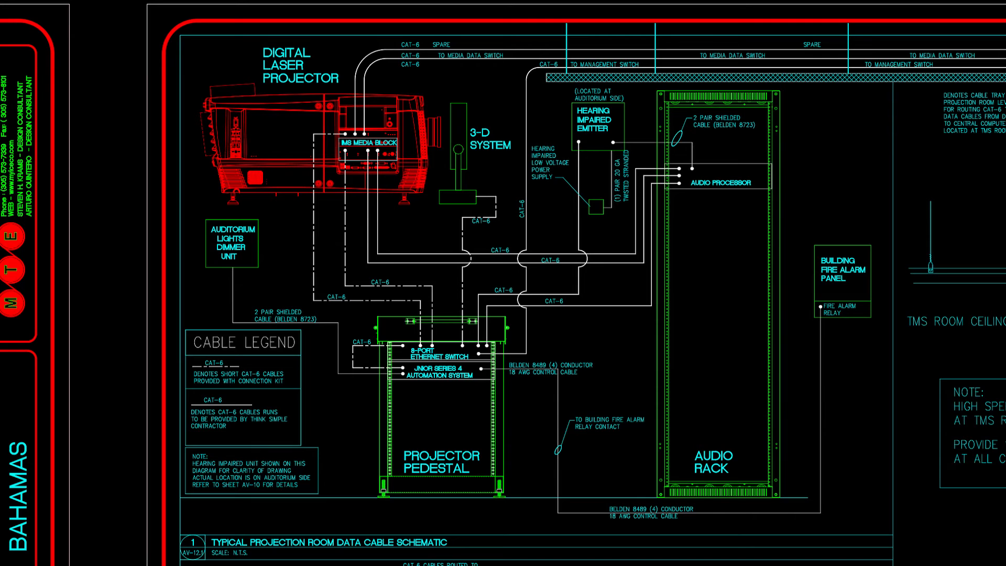
pyautogui.scroll(-3)
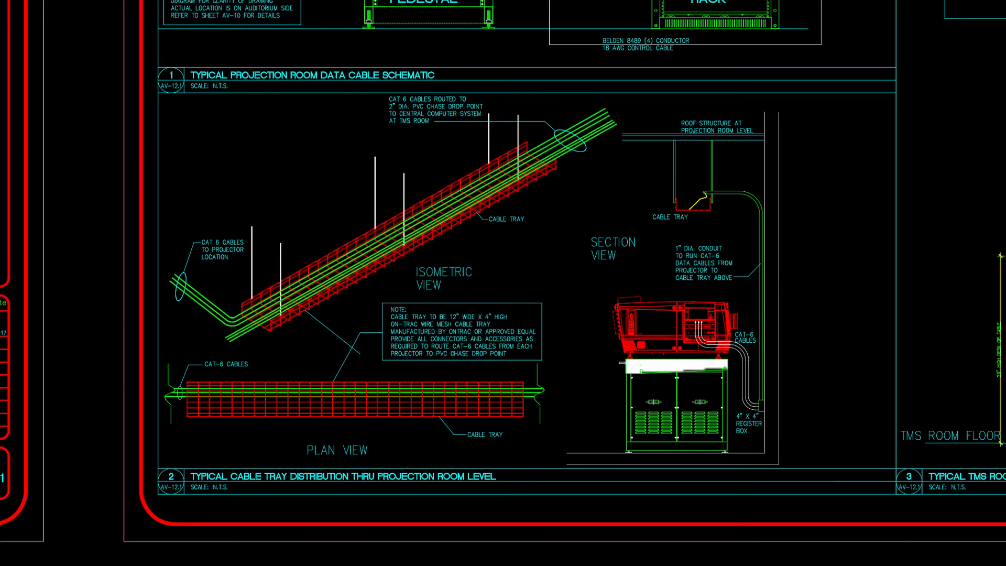